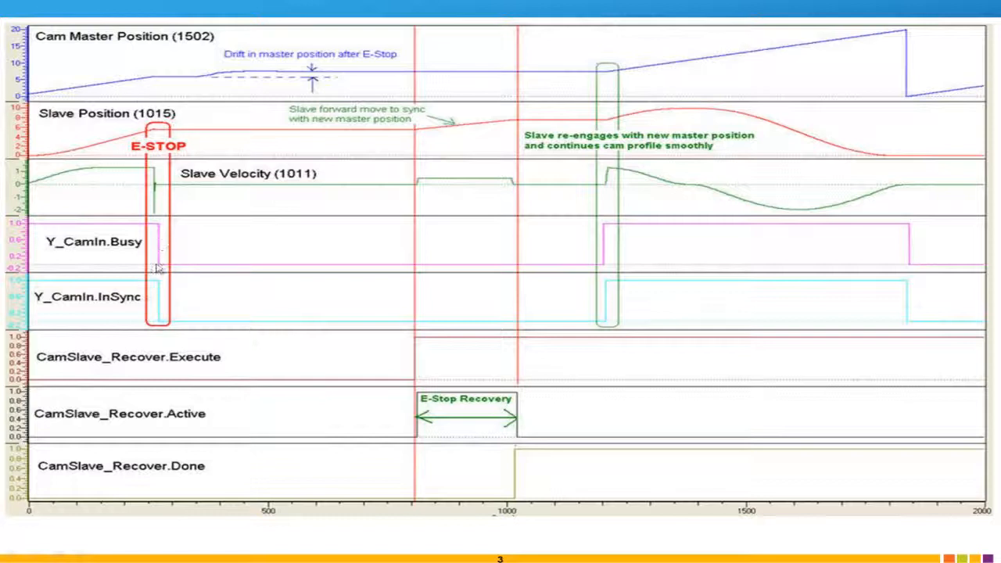
mouse_move(158, 201)
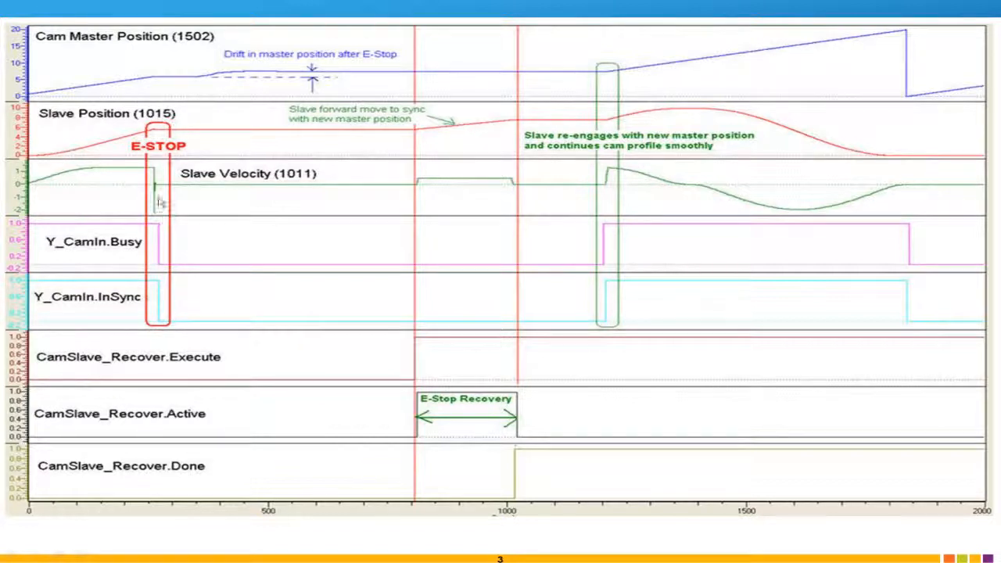
mouse_move(206, 84)
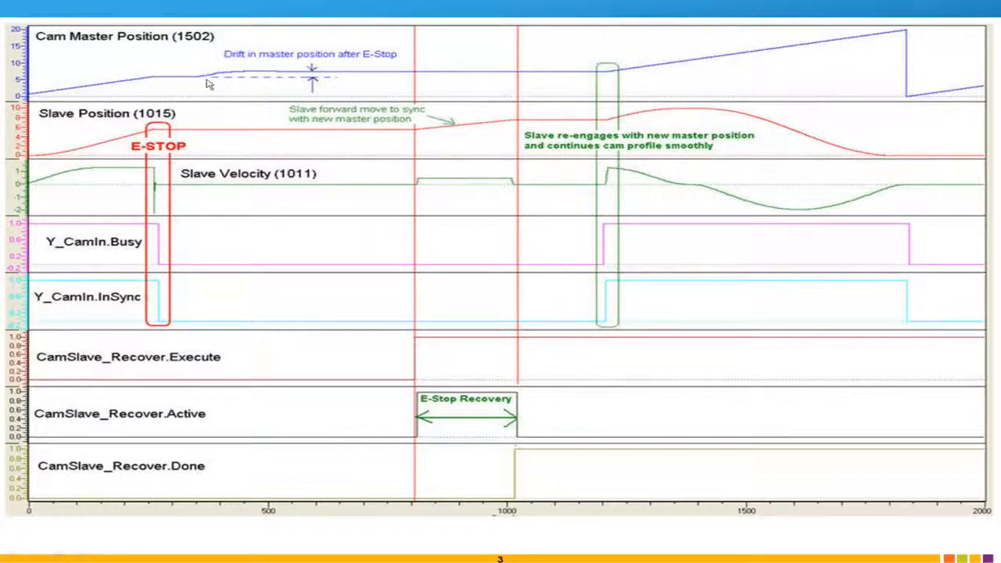
mouse_move(249, 75)
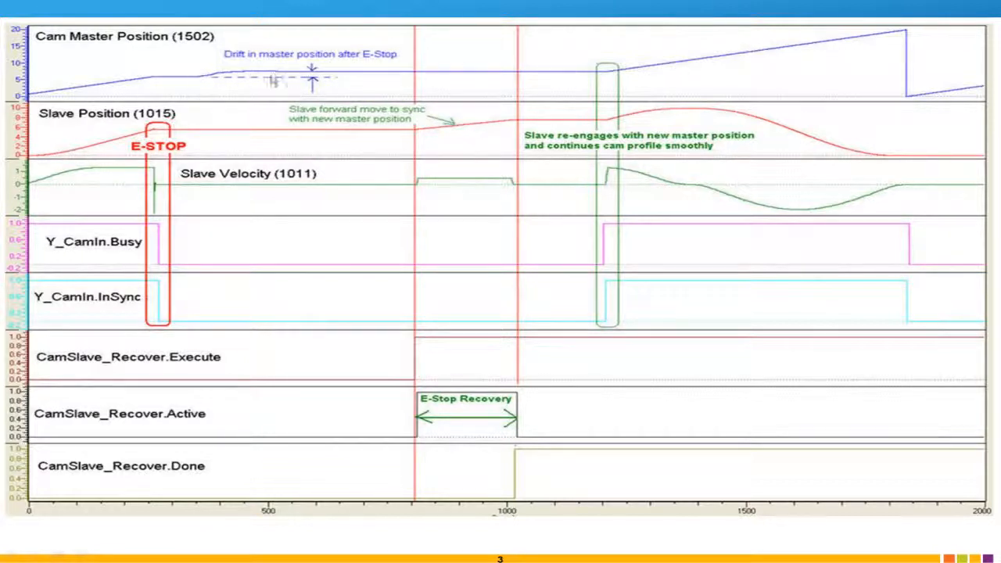
mouse_move(208, 84)
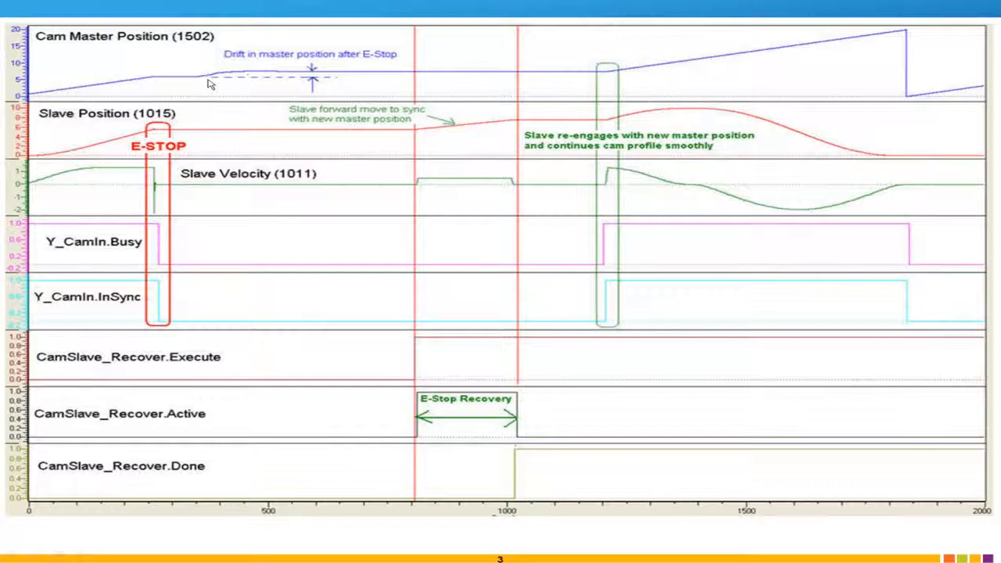
mouse_move(286, 81)
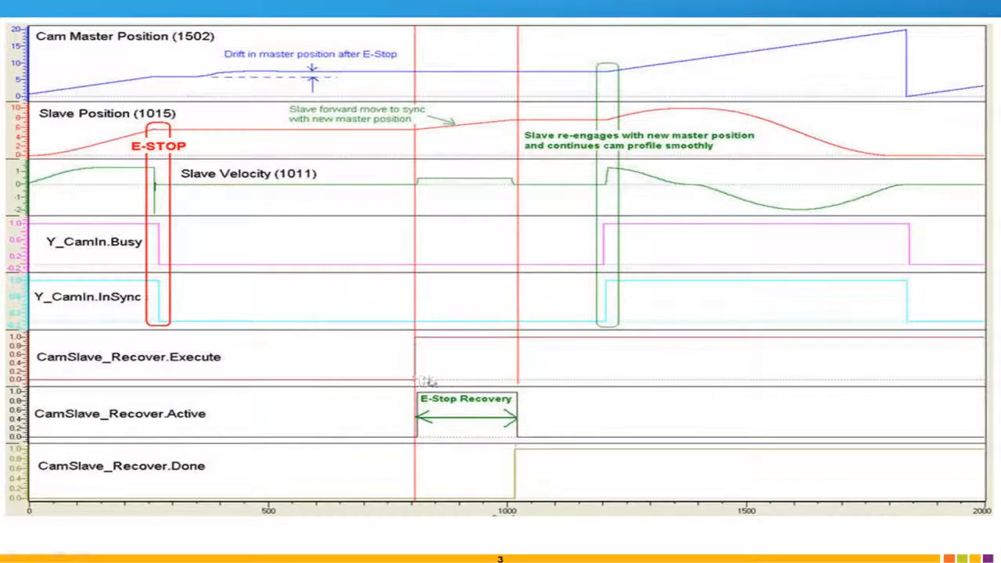
mouse_move(412, 348)
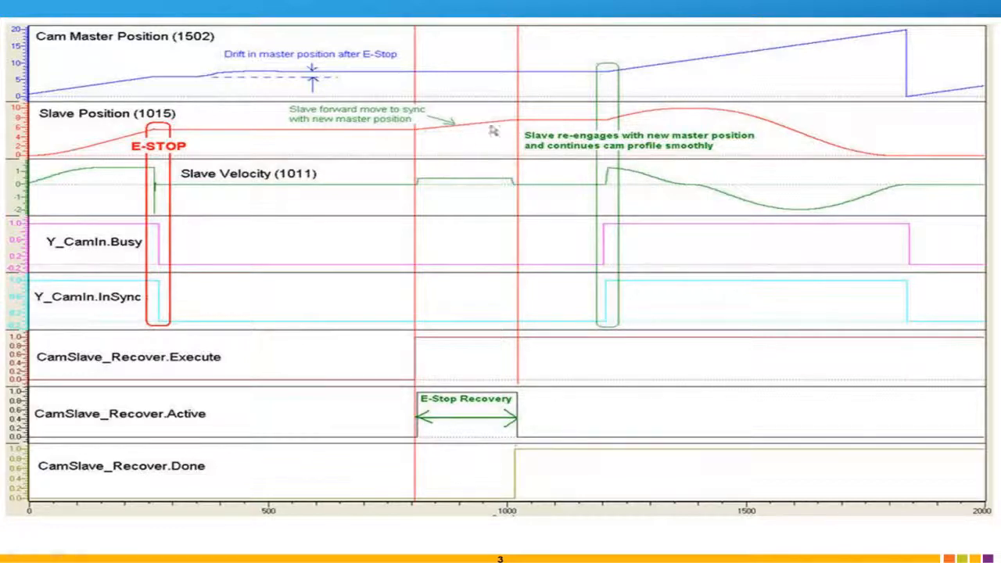
mouse_move(515, 121)
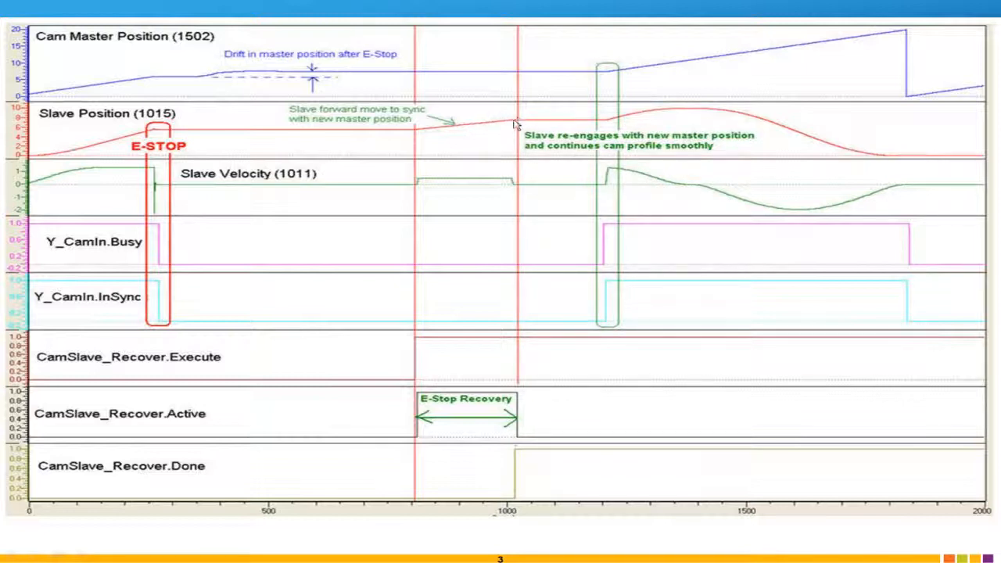
mouse_move(522, 117)
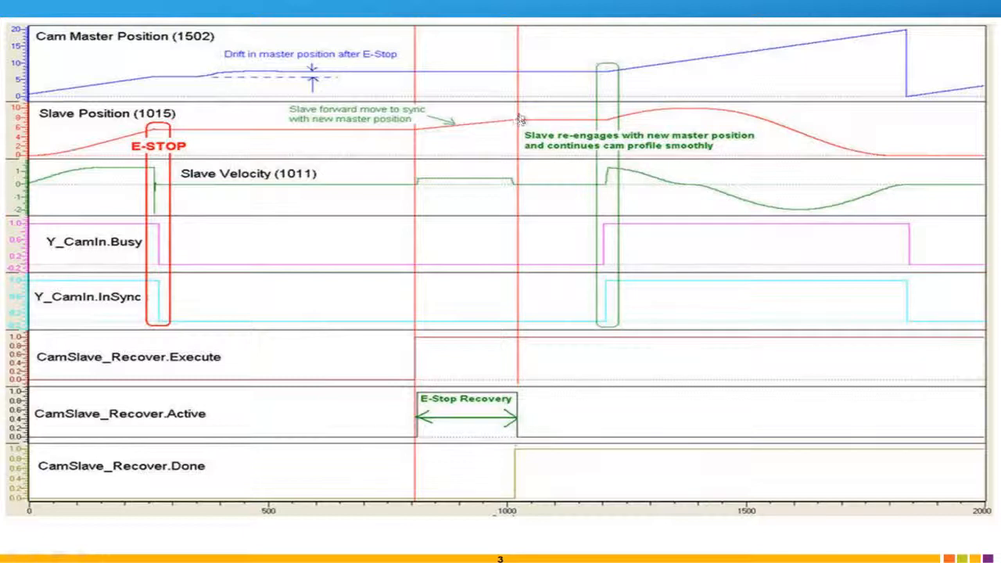
mouse_move(514, 123)
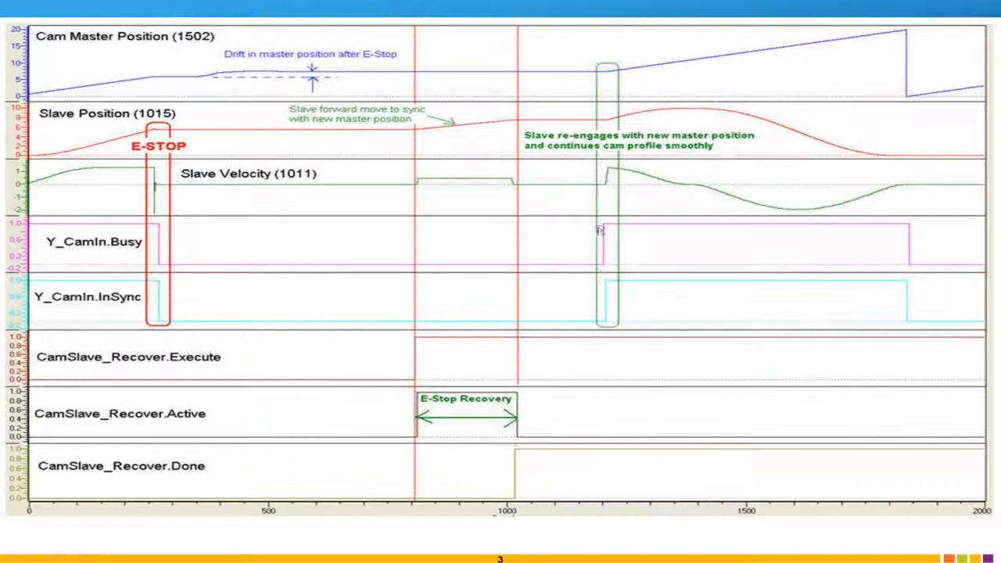
mouse_move(619, 150)
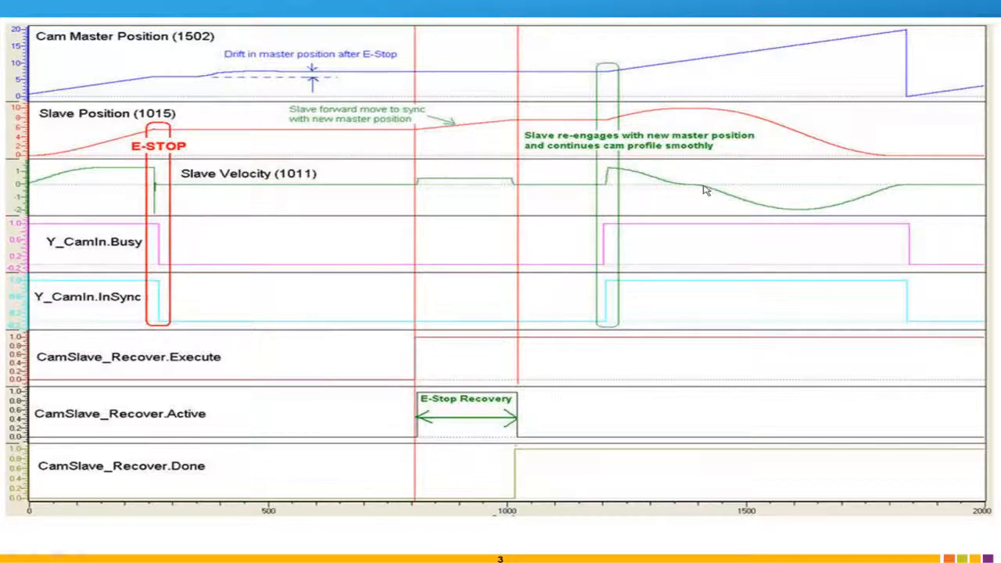
mouse_move(615, 171)
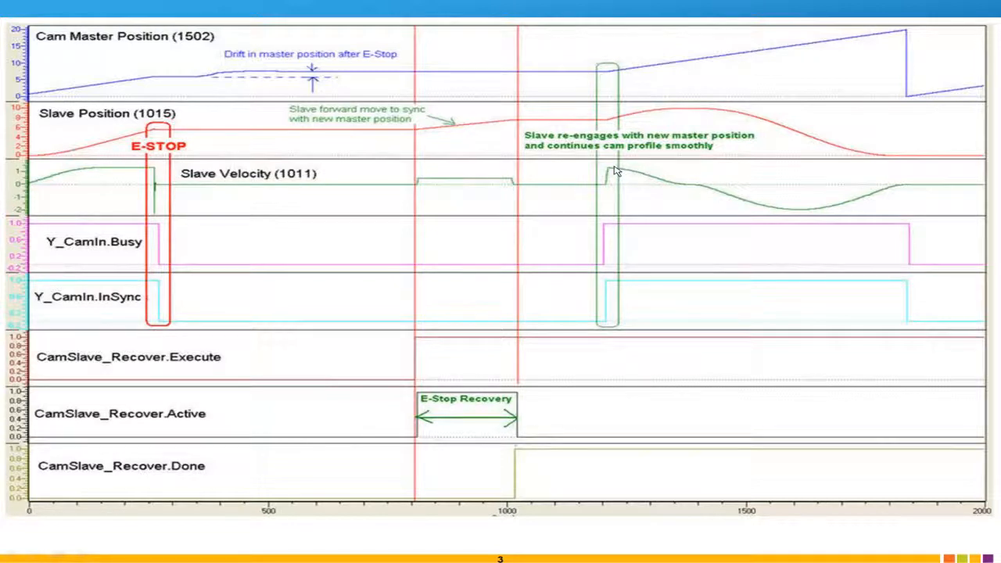
mouse_move(748, 209)
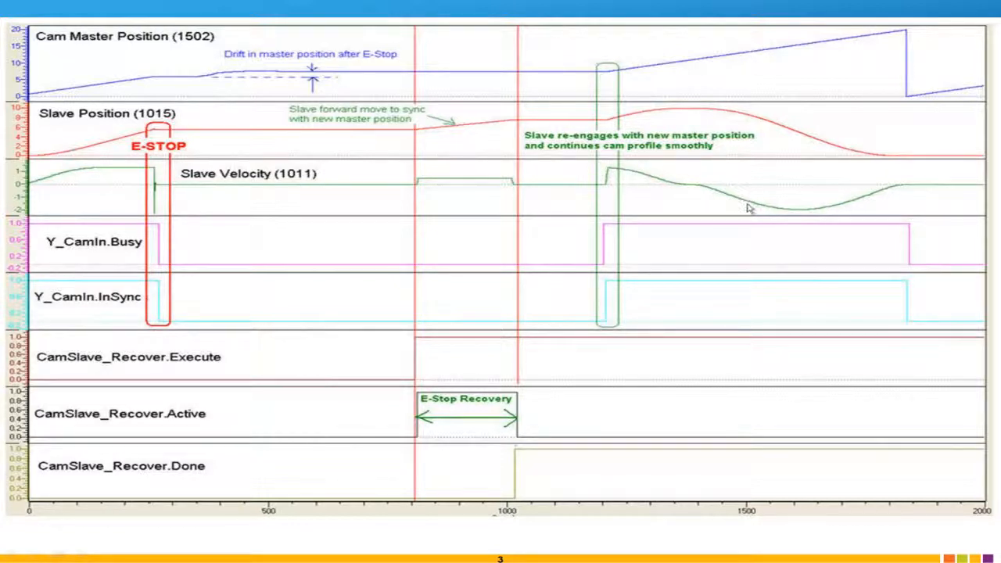
mouse_move(660, 186)
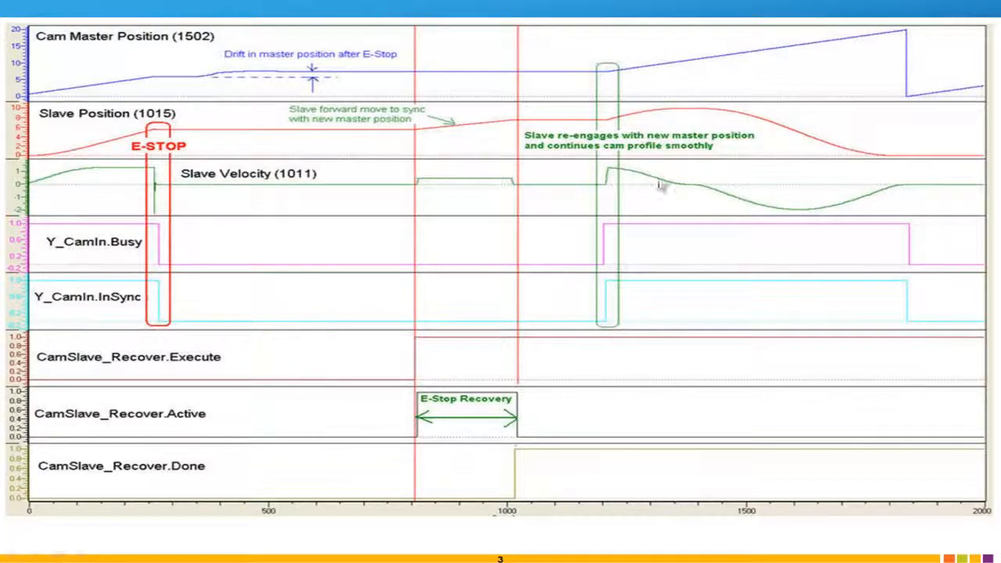
mouse_move(612, 174)
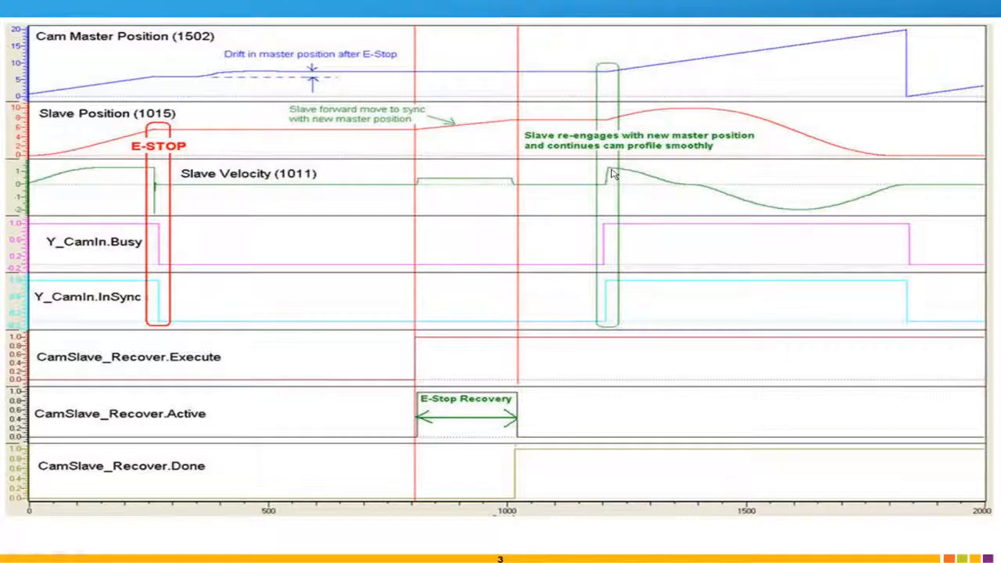